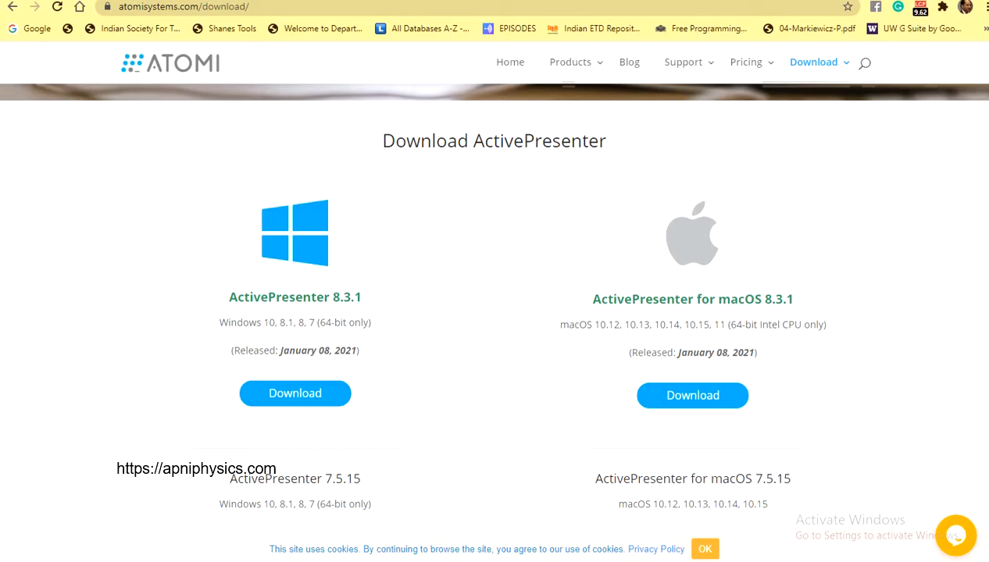
Scroll up to the ActivePresenter 8 hero banner on the Atomi Systems download page
{"action": "scroll", "scroll_direction": "up", "scroll_amount": 3}
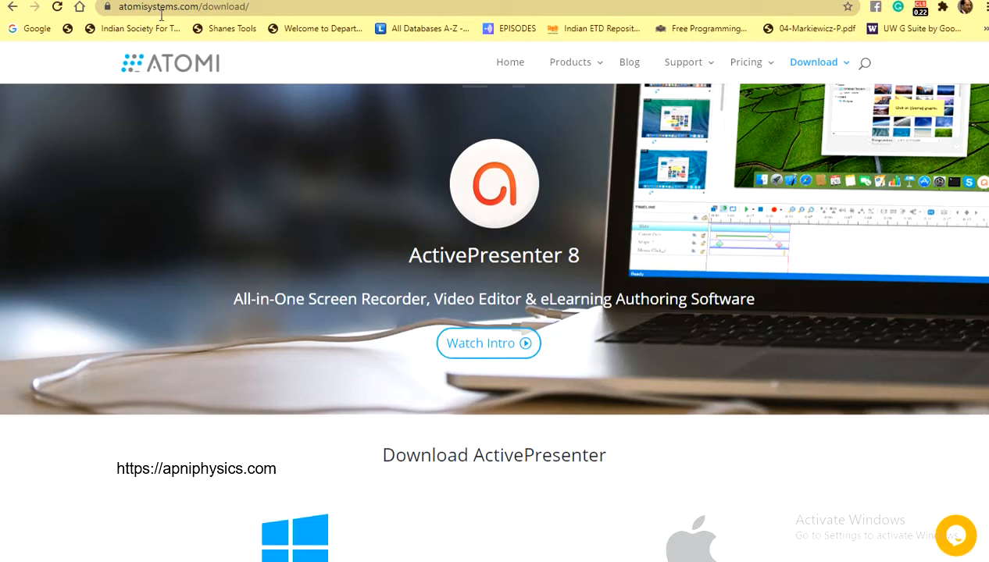
{"action": "mouse_move", "coordinate": [500, 232]}
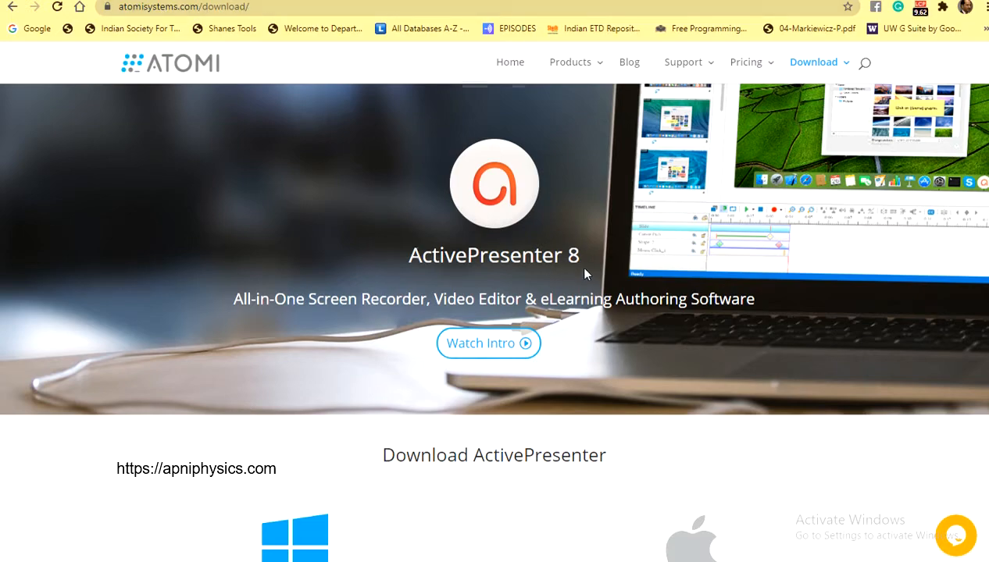
{"action": "mouse_move", "coordinate": [350, 360]}
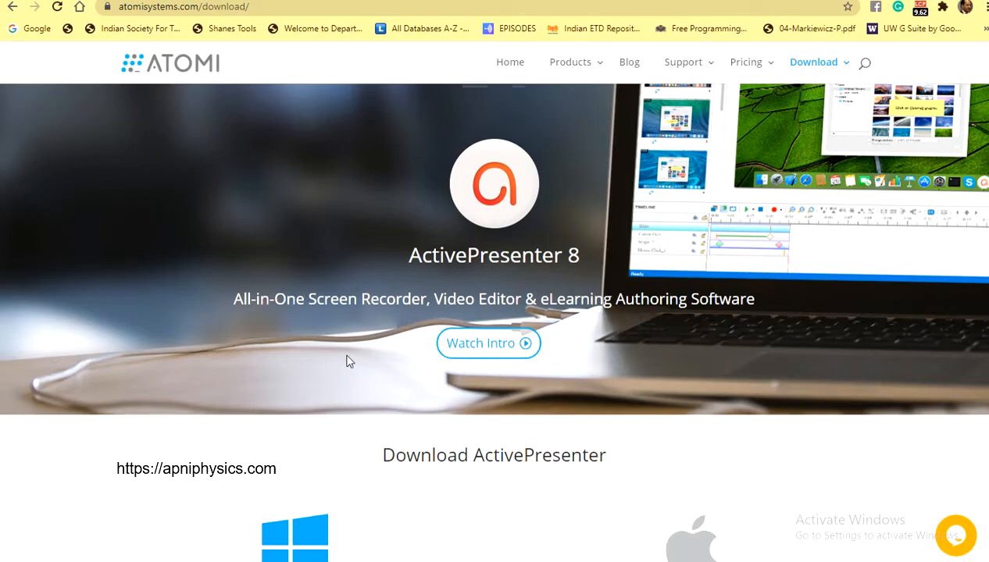
{"action": "mouse_move", "coordinate": [313, 327]}
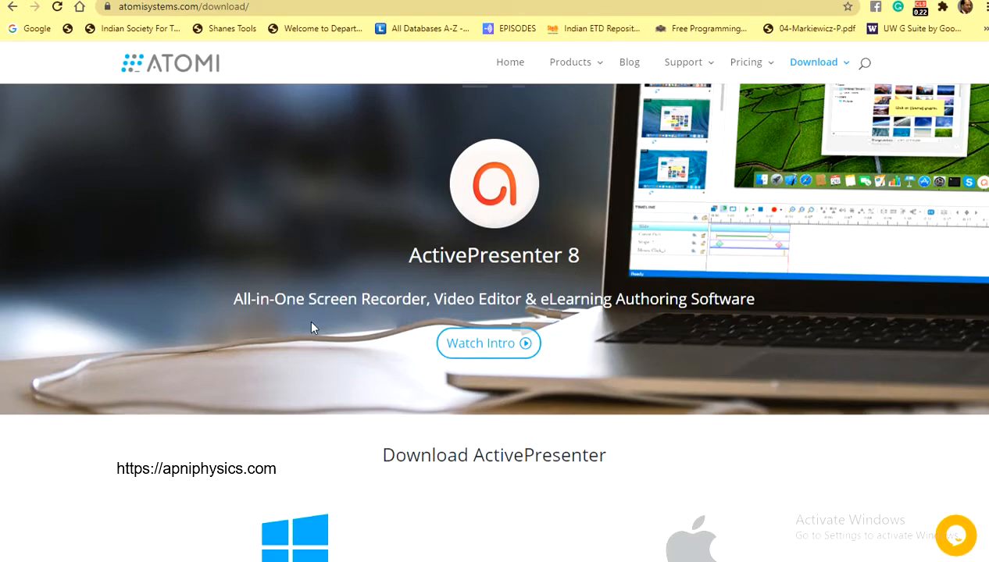
{"action": "mouse_move", "coordinate": [319, 323]}
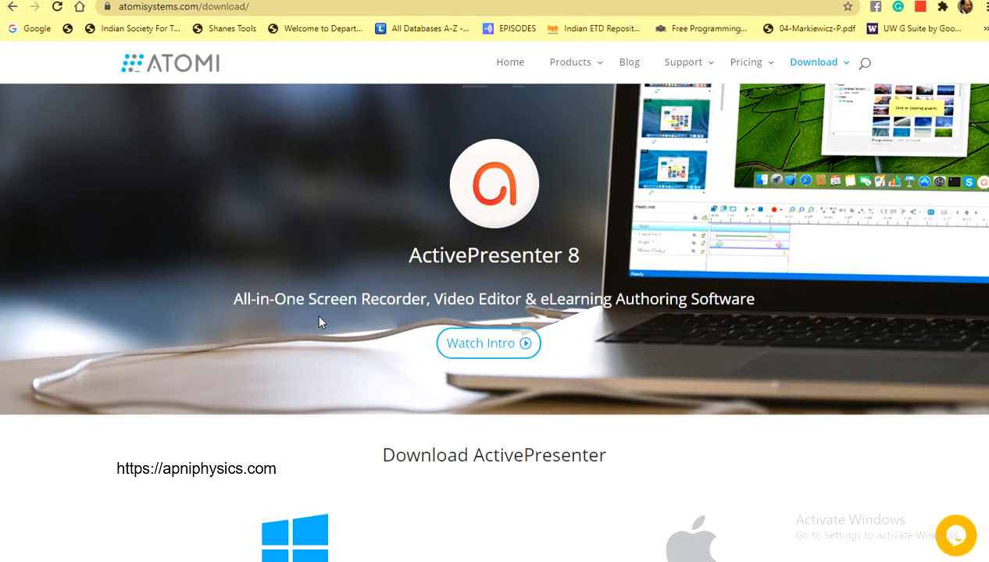
{"action": "mouse_move", "coordinate": [469, 315]}
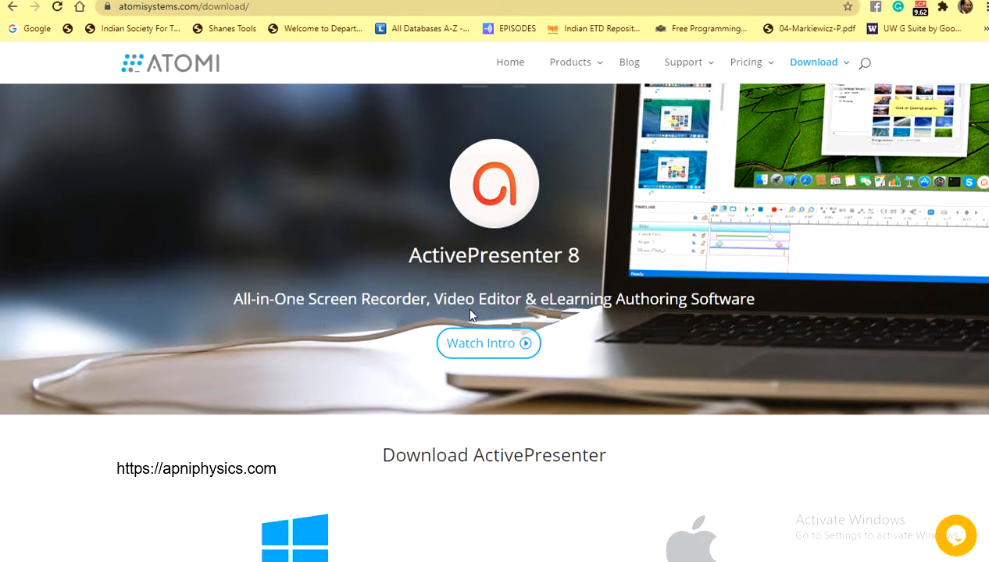
{"action": "mouse_move", "coordinate": [664, 320]}
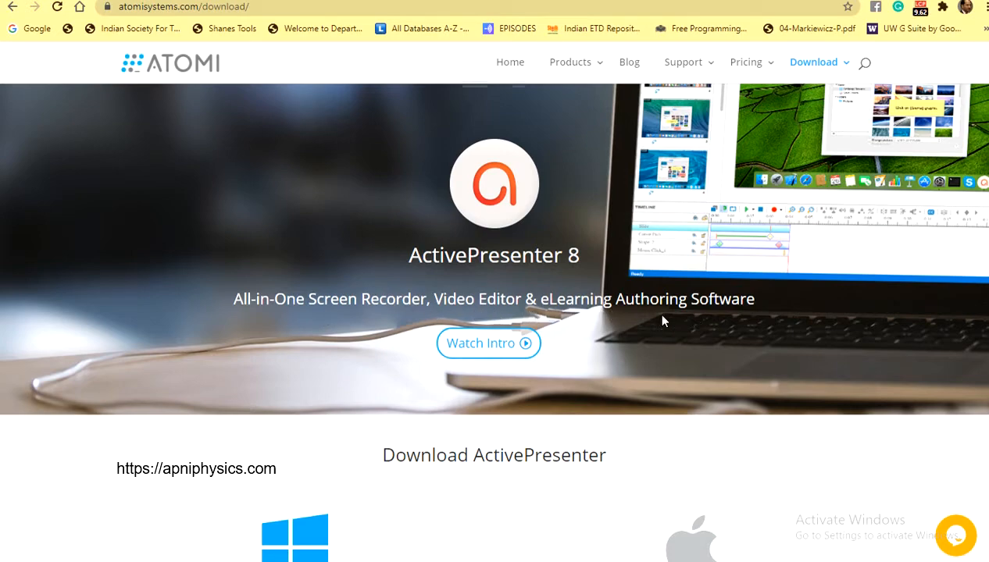
{"action": "mouse_move", "coordinate": [732, 328]}
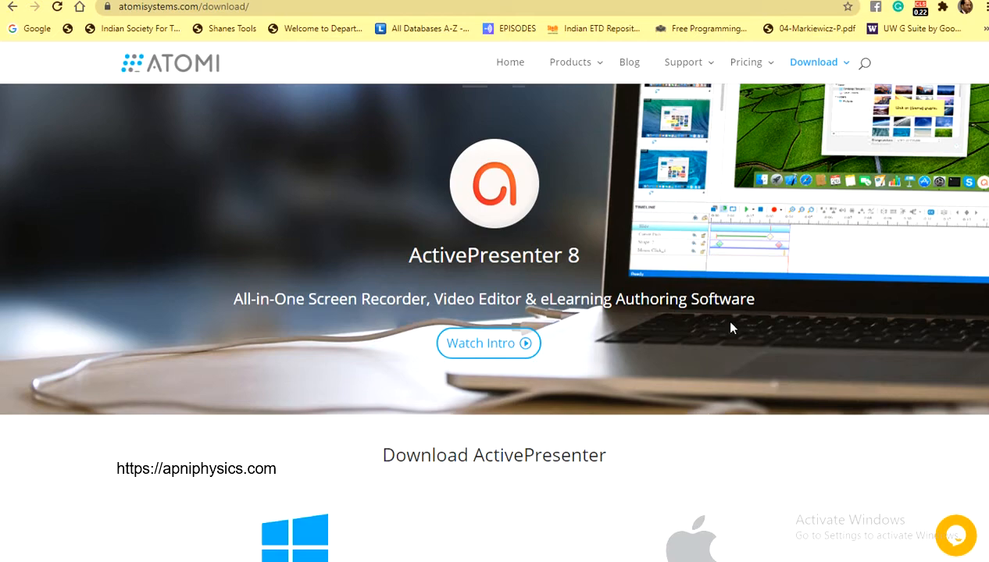
Scroll down to the Download ActivePresenter section listing 8.3.1 for Windows and macOS
{"action": "scroll", "scroll_direction": "down", "scroll_amount": 3}
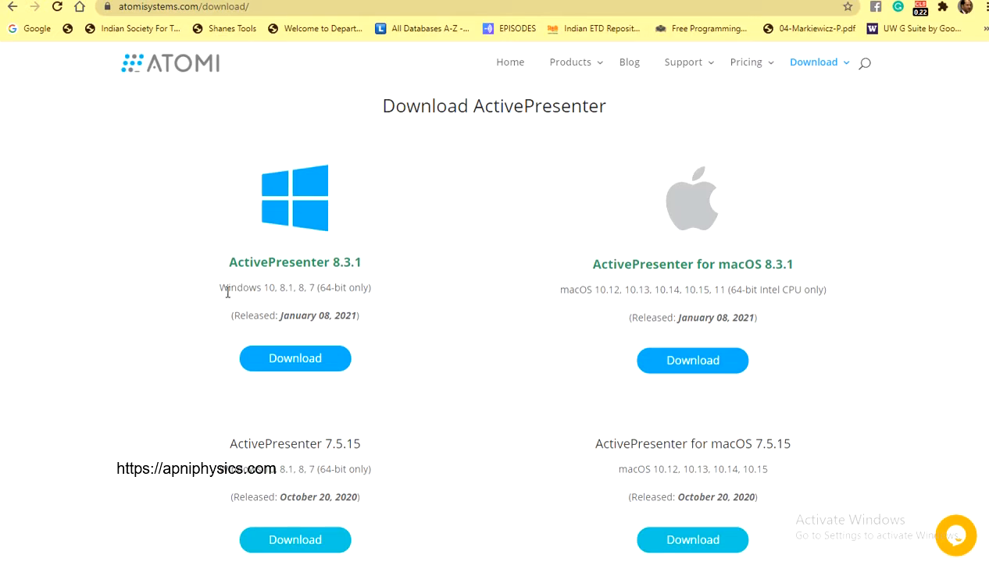
{"action": "mouse_move", "coordinate": [334, 292]}
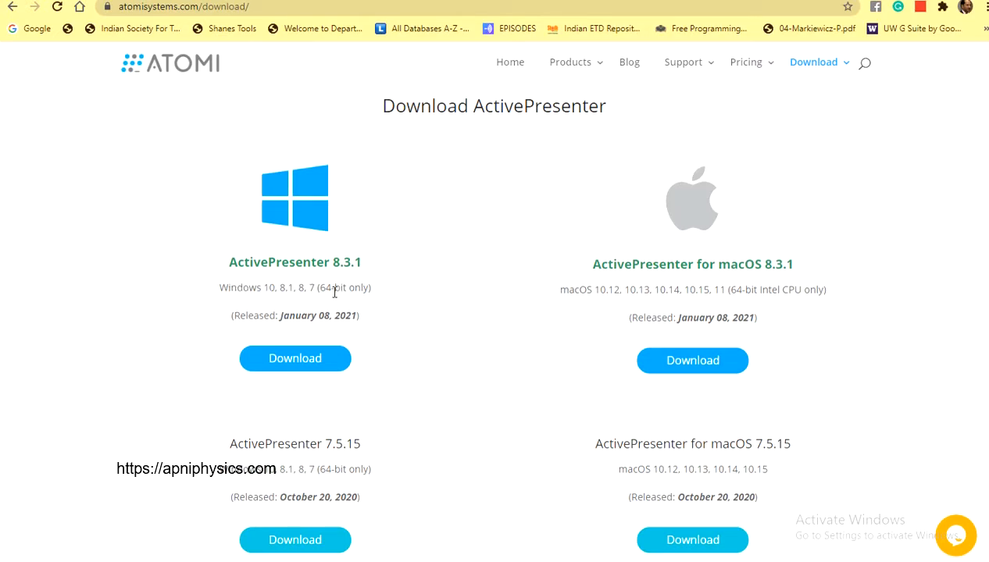
{"action": "mouse_move", "coordinate": [259, 149]}
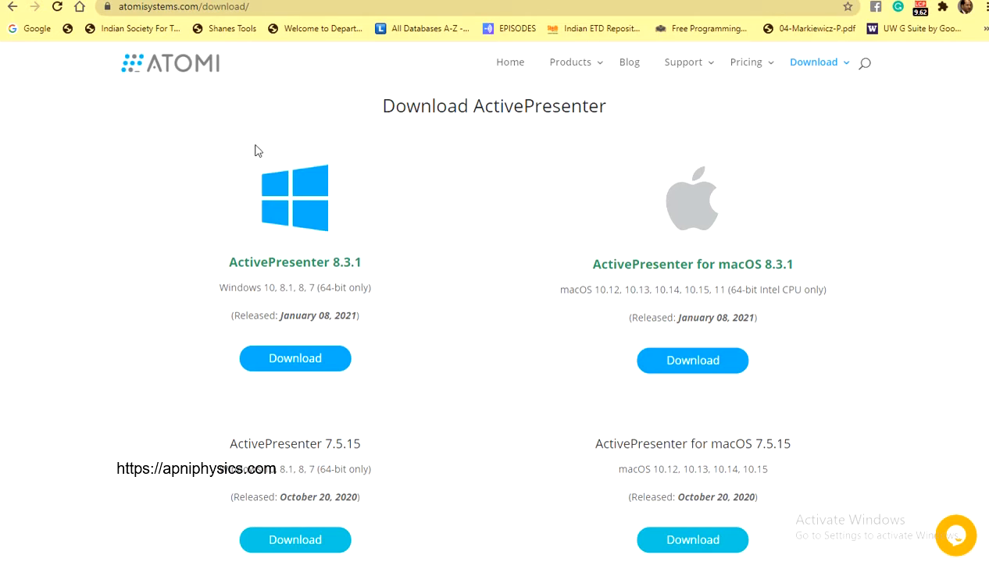
{"action": "mouse_move", "coordinate": [285, 273]}
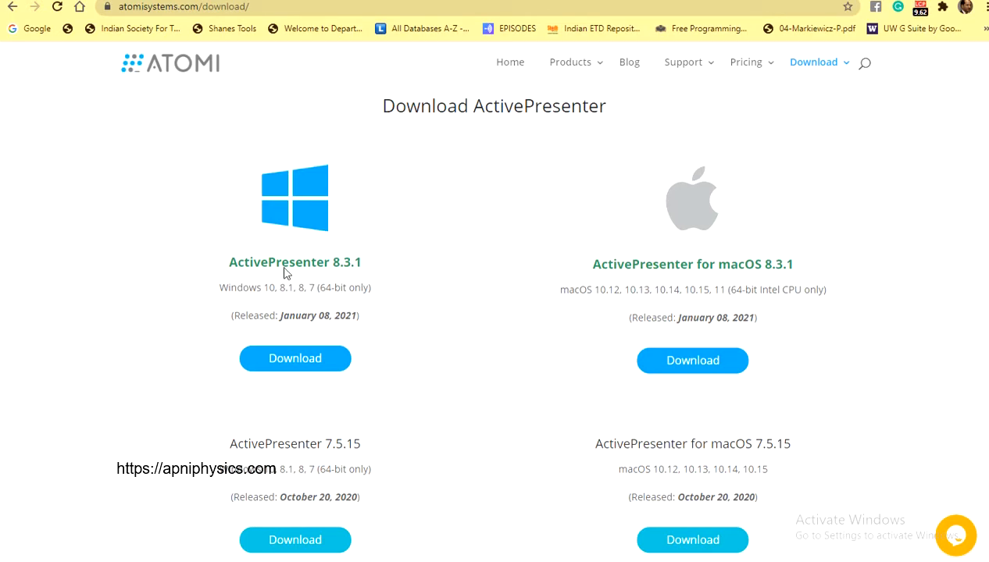
{"action": "mouse_move", "coordinate": [820, 287]}
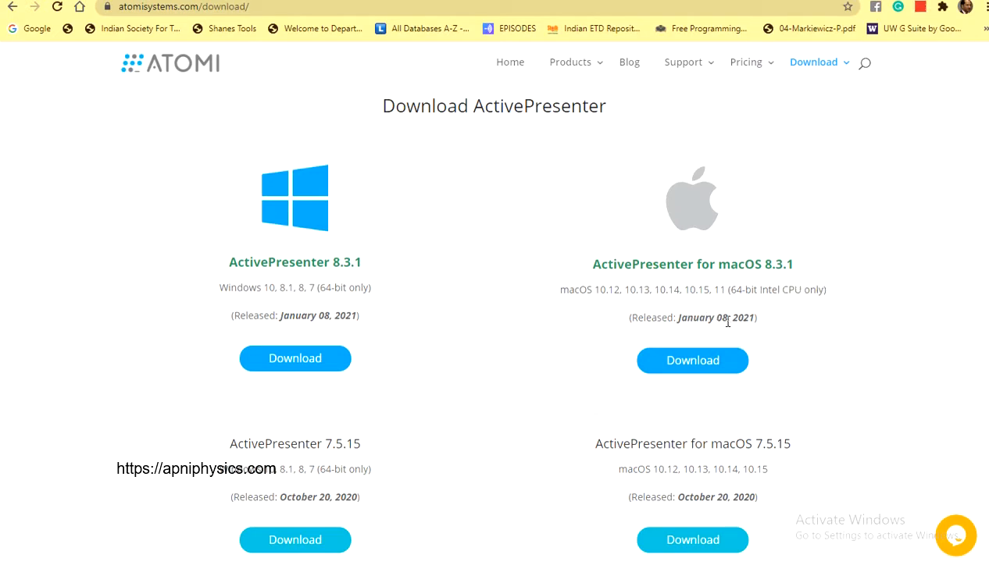
{"action": "scroll", "scroll_direction": "down", "scroll_amount": 3}
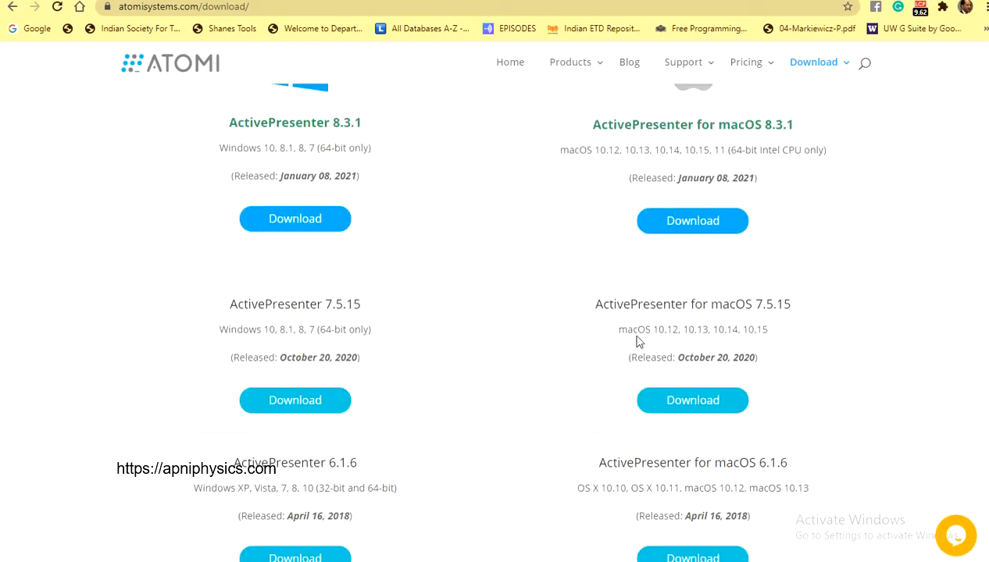
{"action": "scroll", "scroll_direction": "down", "scroll_amount": 3}
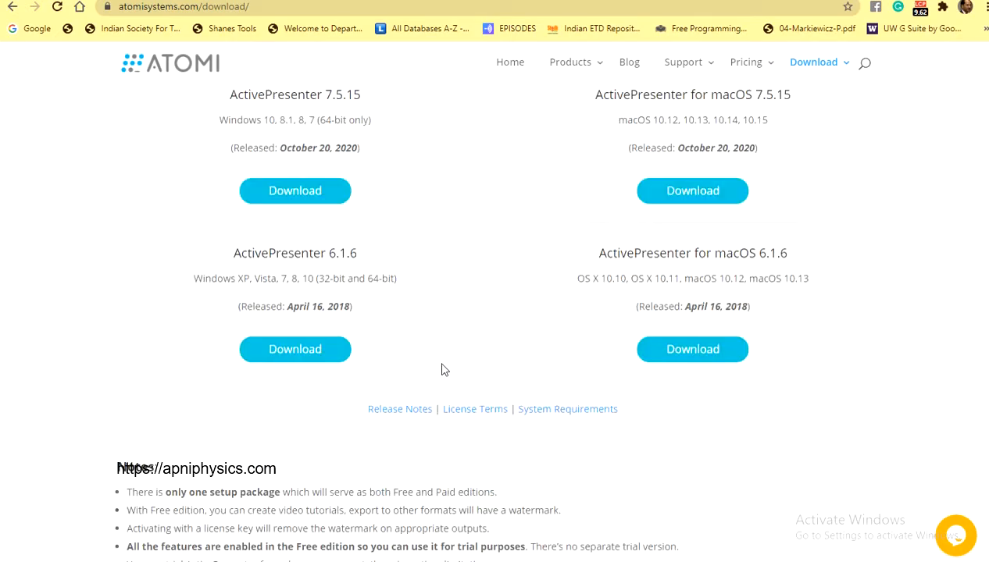
{"action": "scroll", "scroll_direction": "down", "scroll_amount": 3}
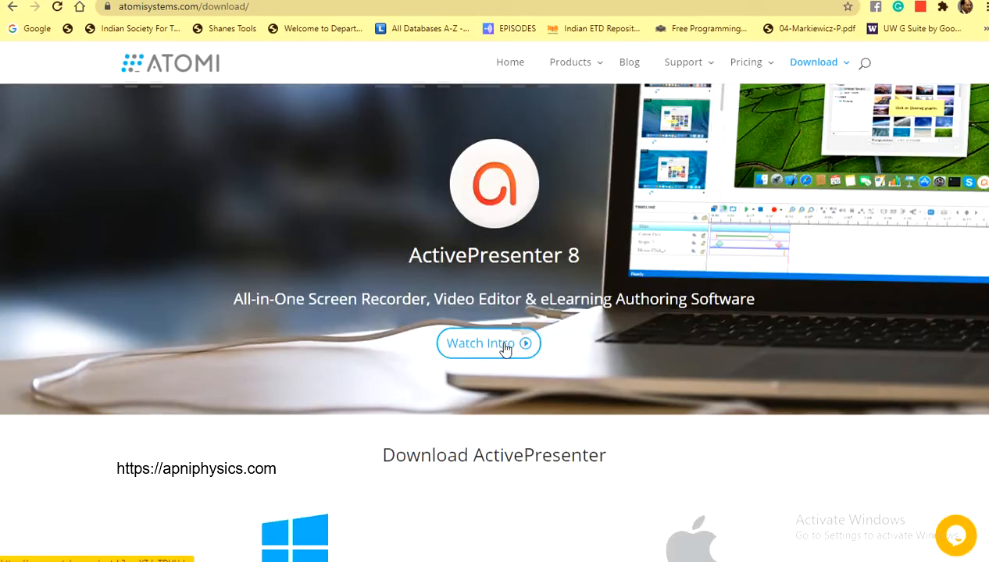
{"action": "scroll", "scroll_direction": "down", "scroll_amount": 3}
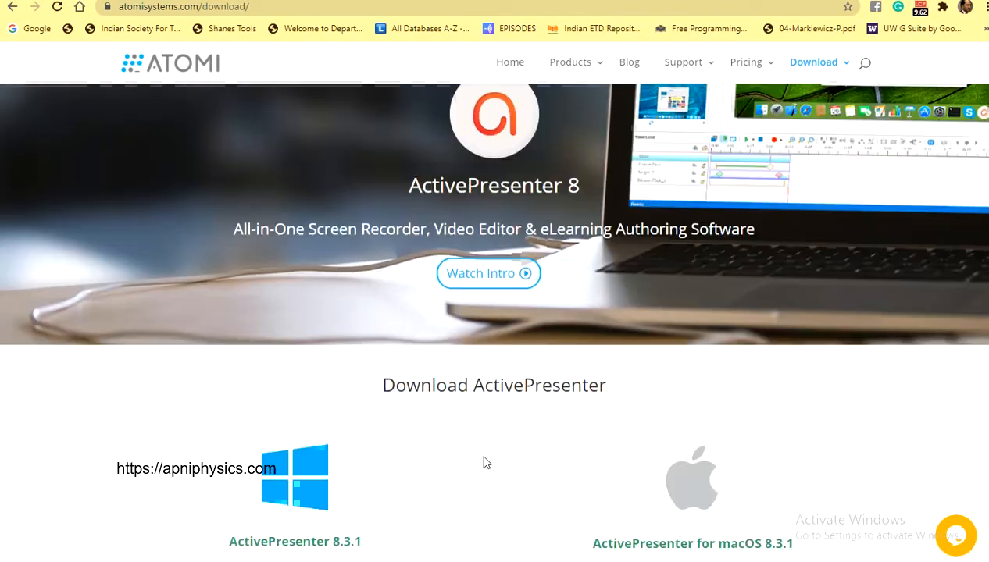
{"action": "scroll", "scroll_direction": "down", "scroll_amount": 3}
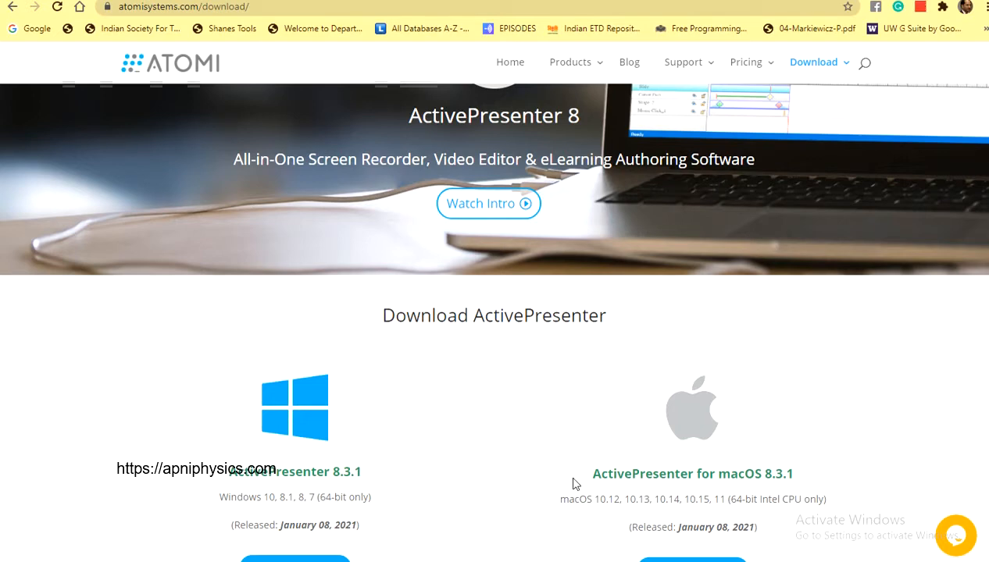
{"action": "mouse_move", "coordinate": [552, 530]}
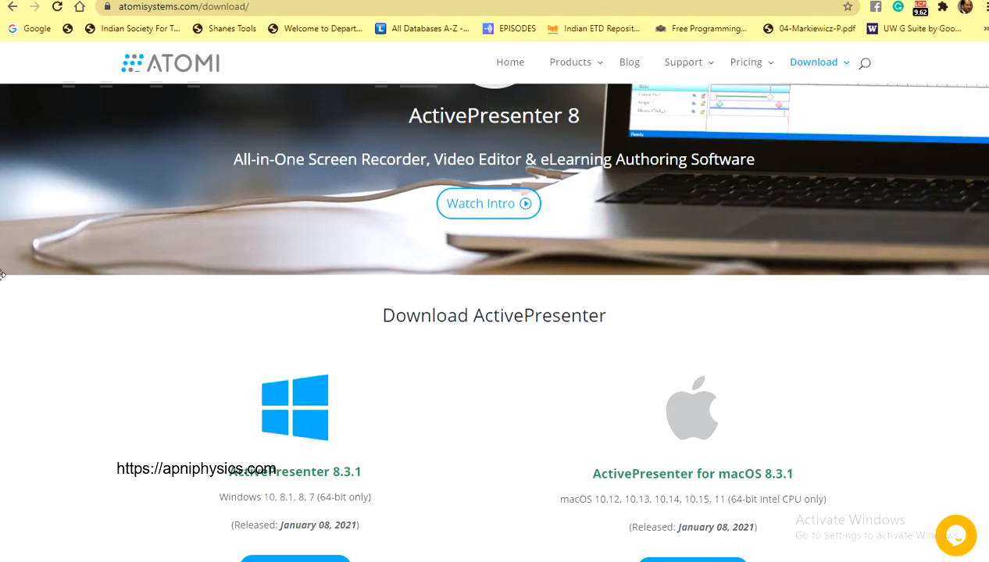
{"action": "mouse_move", "coordinate": [916, 225]}
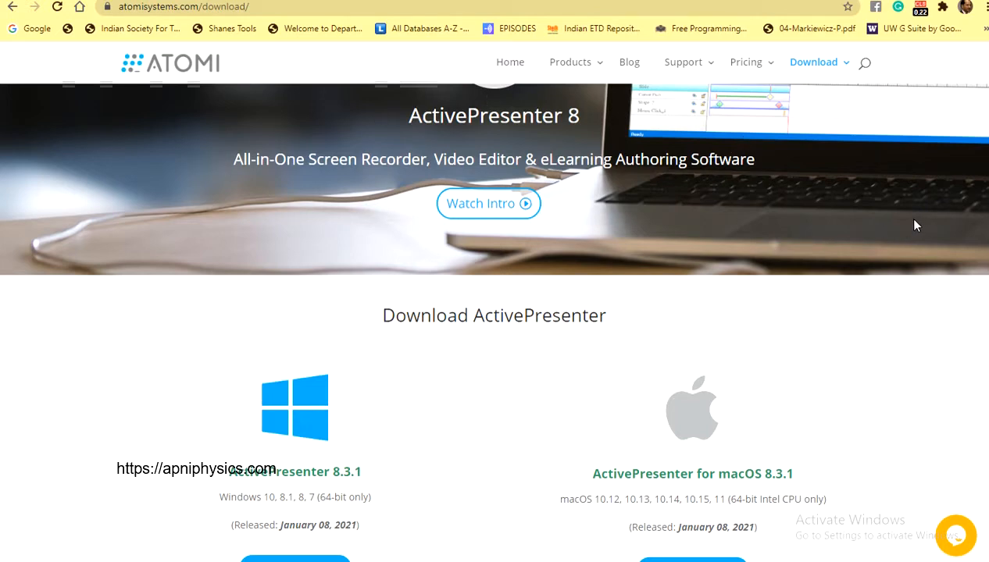
{"action": "mouse_move", "coordinate": [565, 379]}
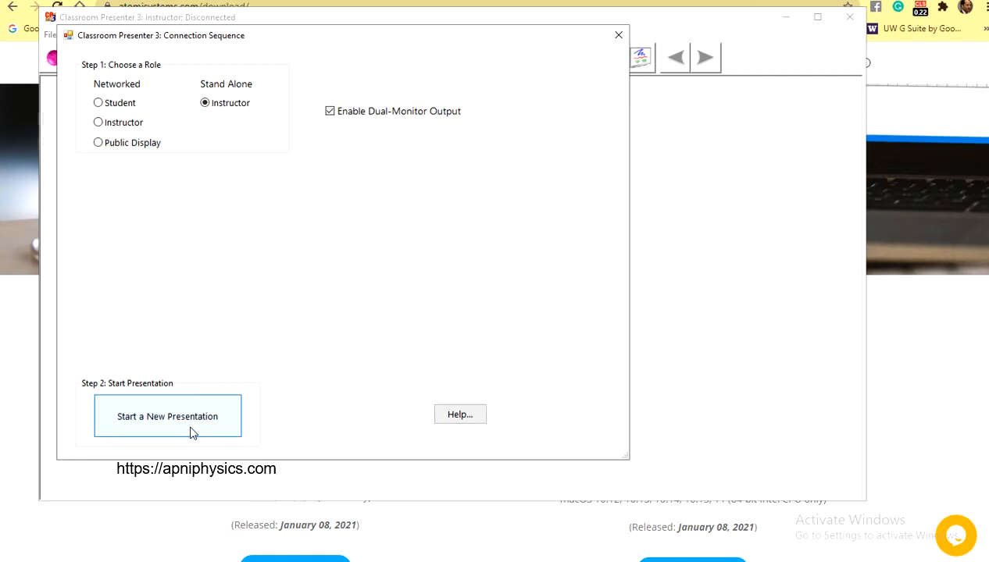
Create a blank whiteboard deck and open Define Custom Colors for its background
{"action": "left_click", "coordinate": [168, 417]}
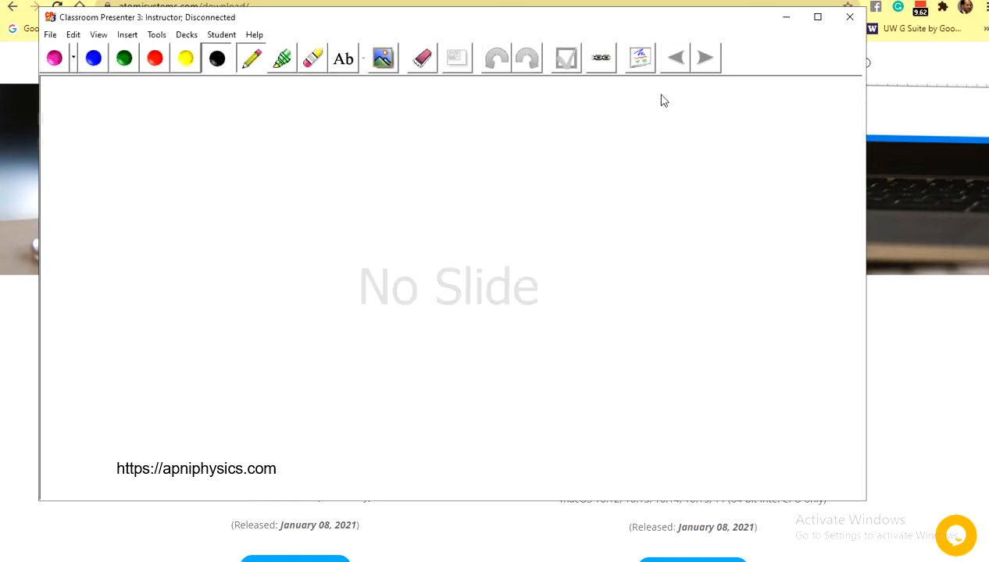
{"action": "left_click", "coordinate": [186, 34]}
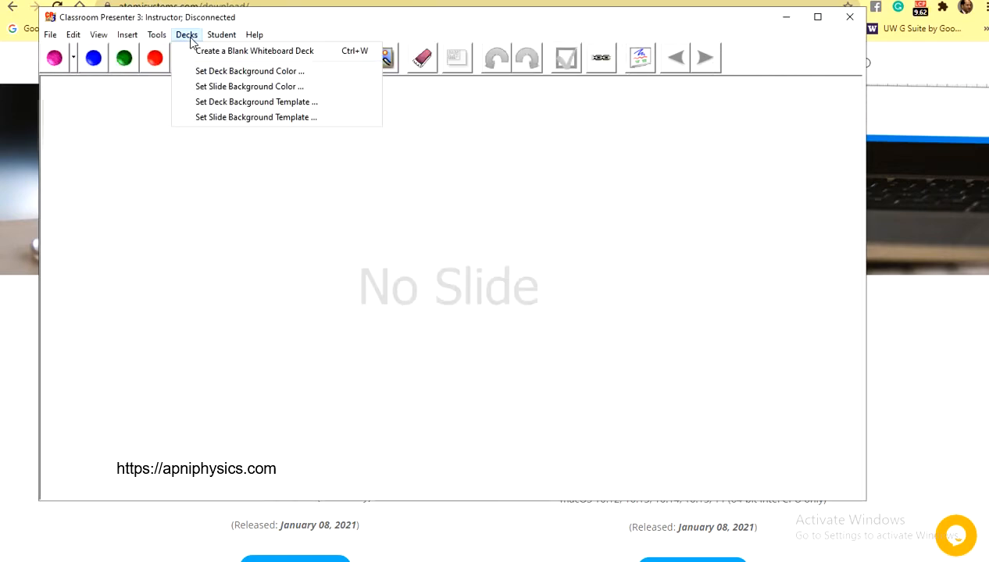
{"action": "left_click", "coordinate": [254, 50]}
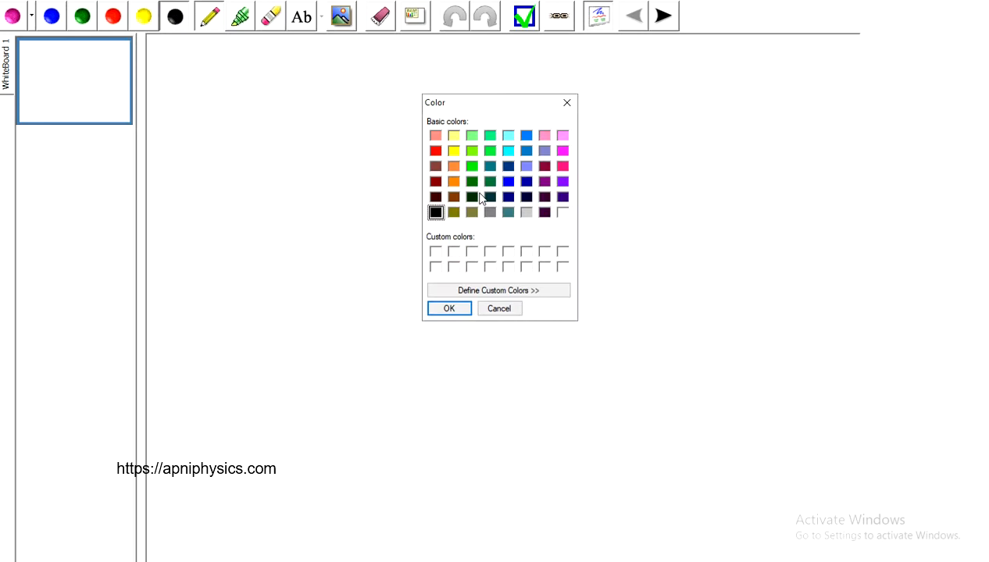
{"action": "left_click", "coordinate": [498, 289]}
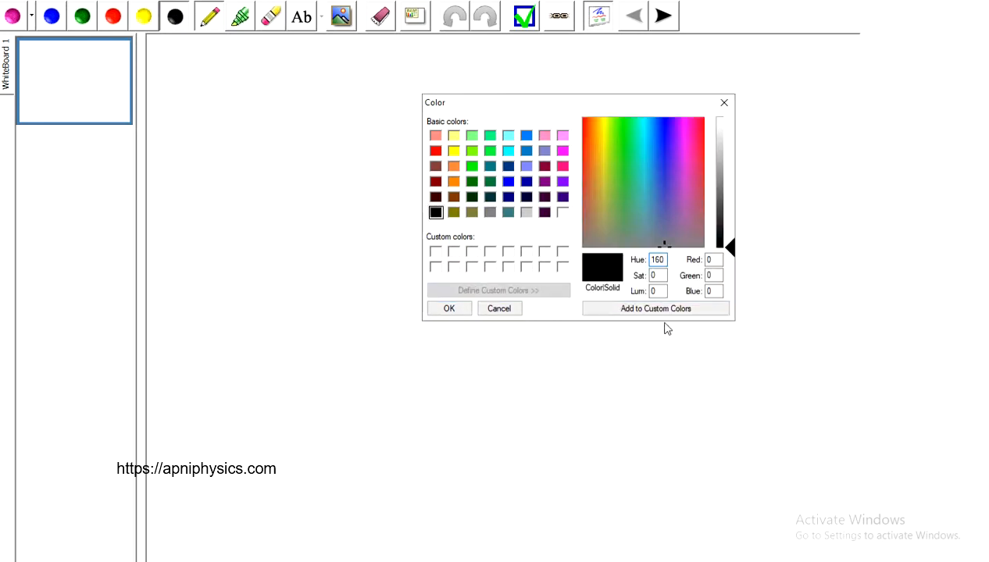
{"action": "left_click", "coordinate": [449, 308]}
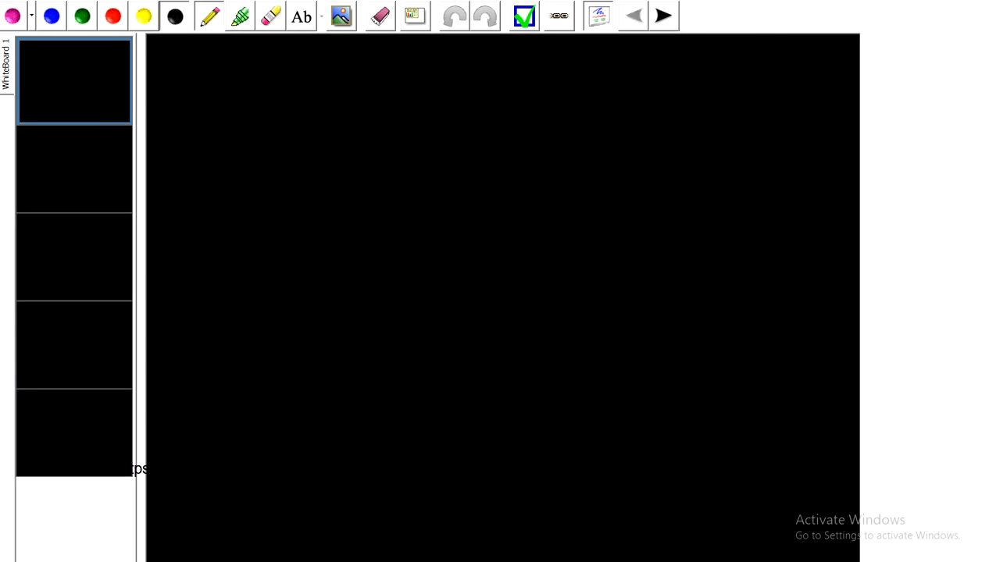
{"action": "mouse_move", "coordinate": [144, 16]}
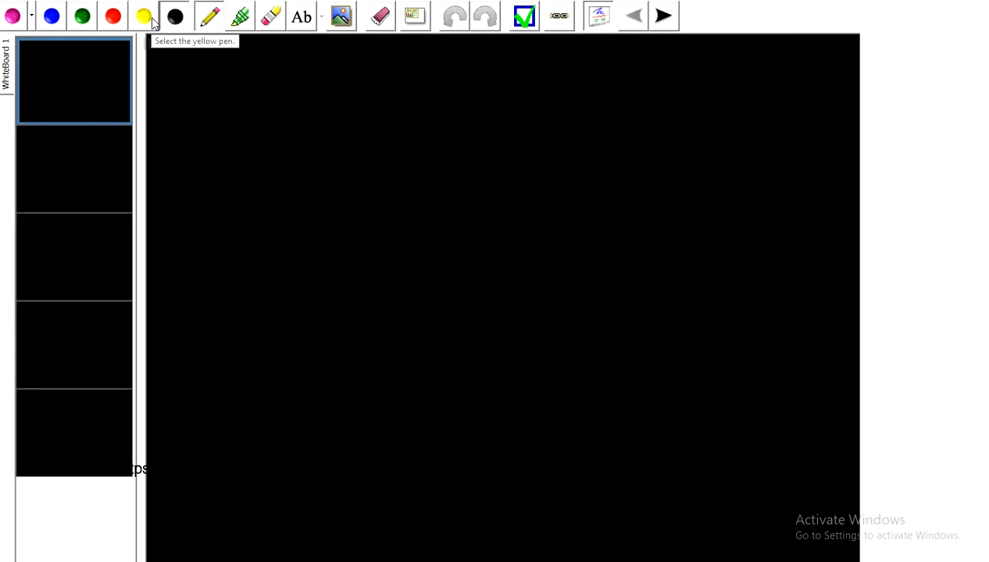
Select the yellow pen from the toolbar
{"action": "left_click", "coordinate": [144, 16]}
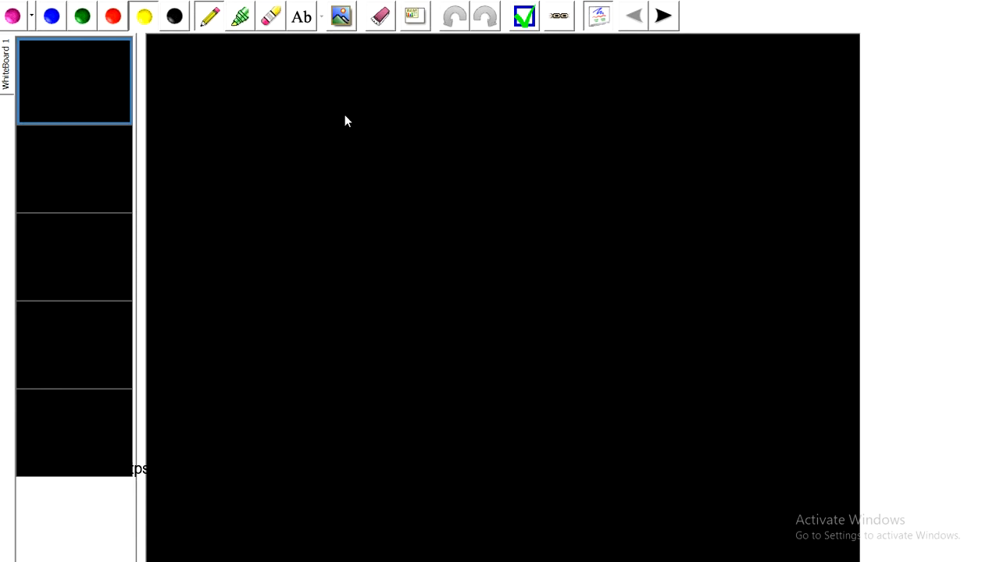
{"action": "mouse_move", "coordinate": [350, 107]}
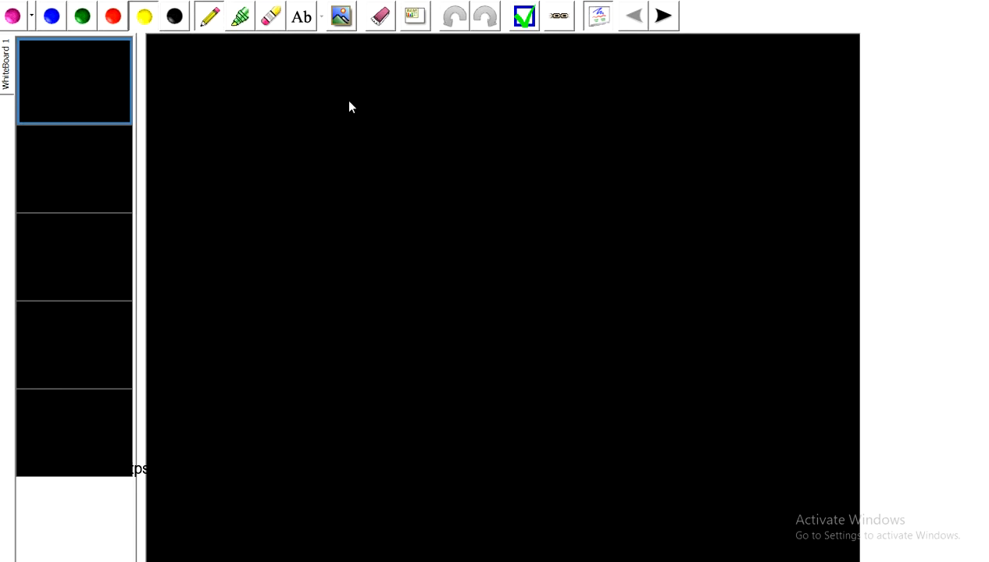
{"action": "mouse_move", "coordinate": [325, 106]}
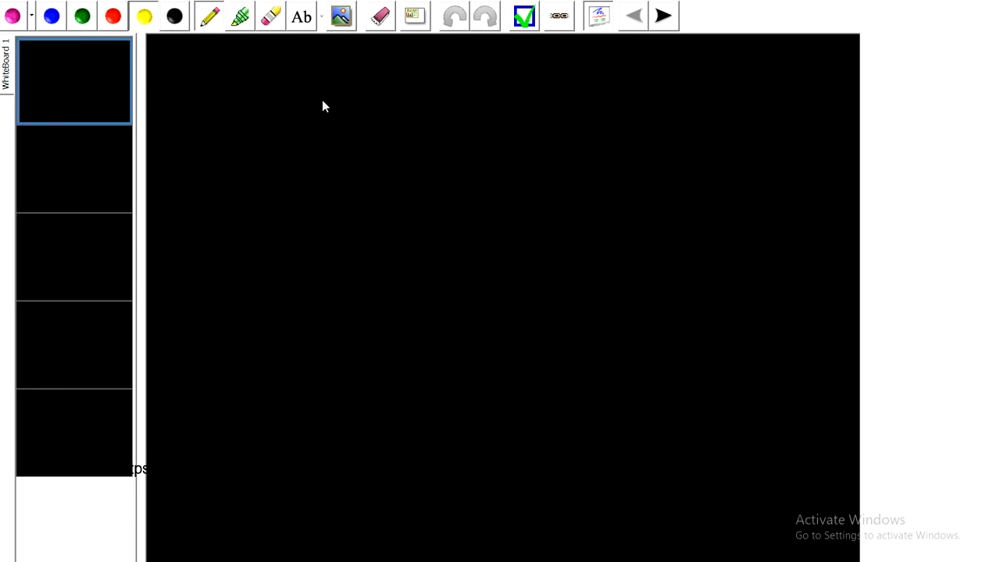
{"action": "mouse_move", "coordinate": [164, 50]}
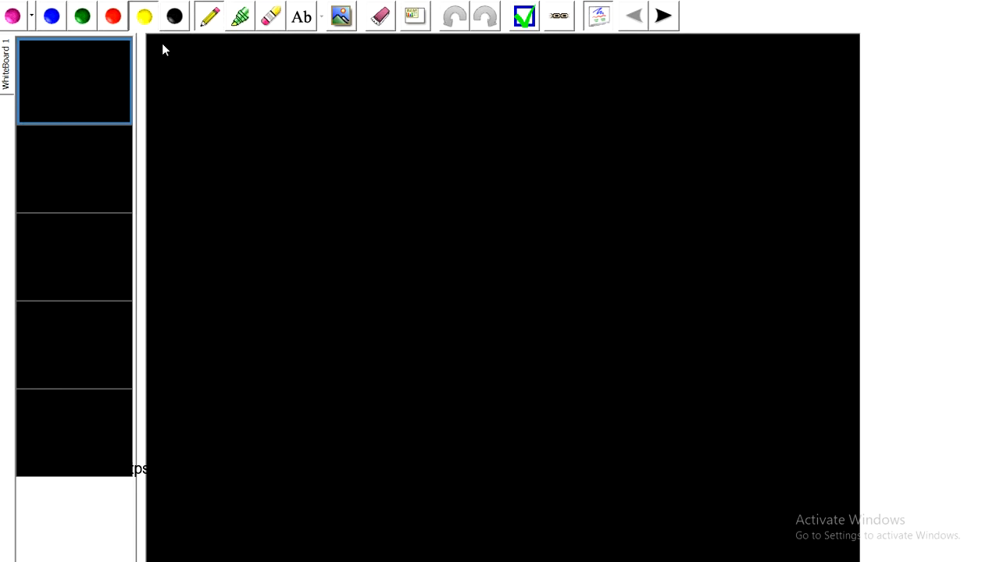
Sketch yellow corner marks, top and right border lines, and the top-right webcam box
{"action": "left_click_drag", "start_coordinate": [156, 47], "coordinate": [163, 53]}
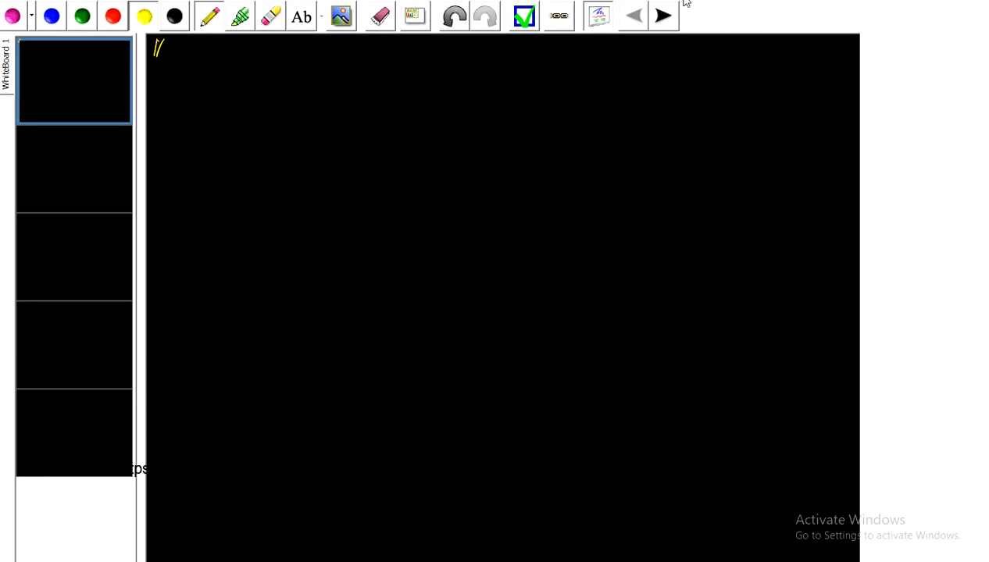
{"action": "left_click_drag", "start_coordinate": [849, 43], "coordinate": [858, 63]}
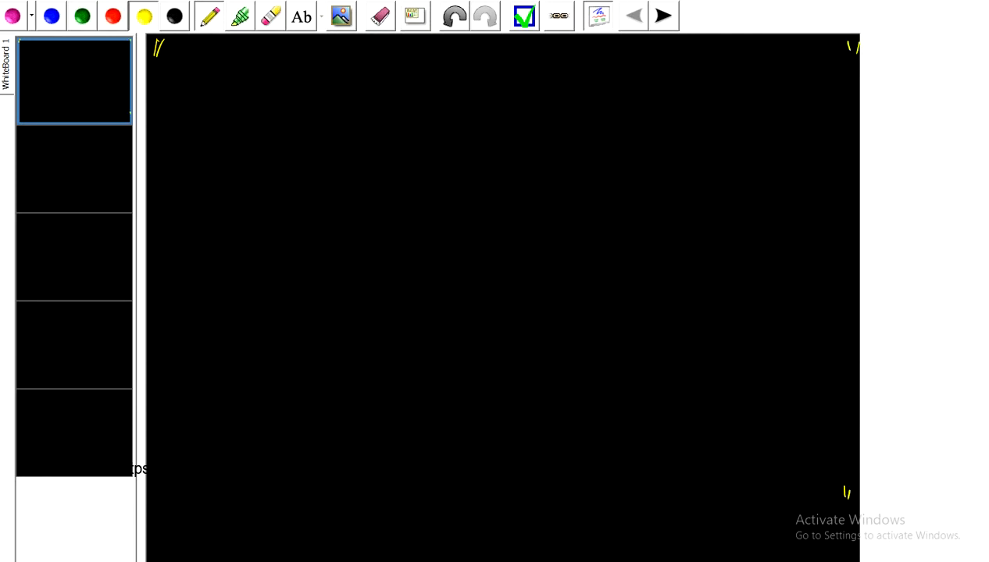
{"action": "mouse_move", "coordinate": [158, 546]}
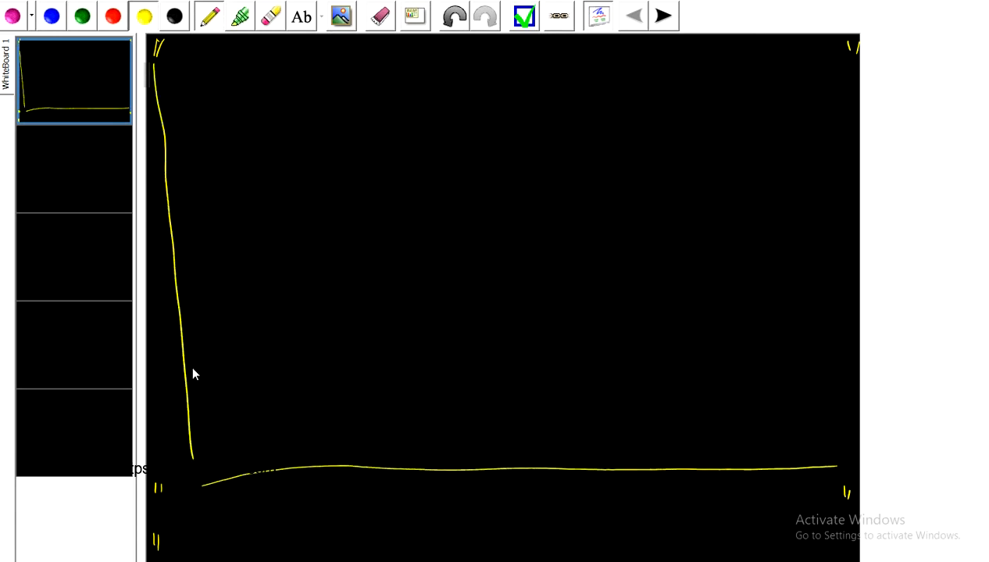
{"action": "left_click_drag", "start_coordinate": [160, 47], "coordinate": [812, 43]}
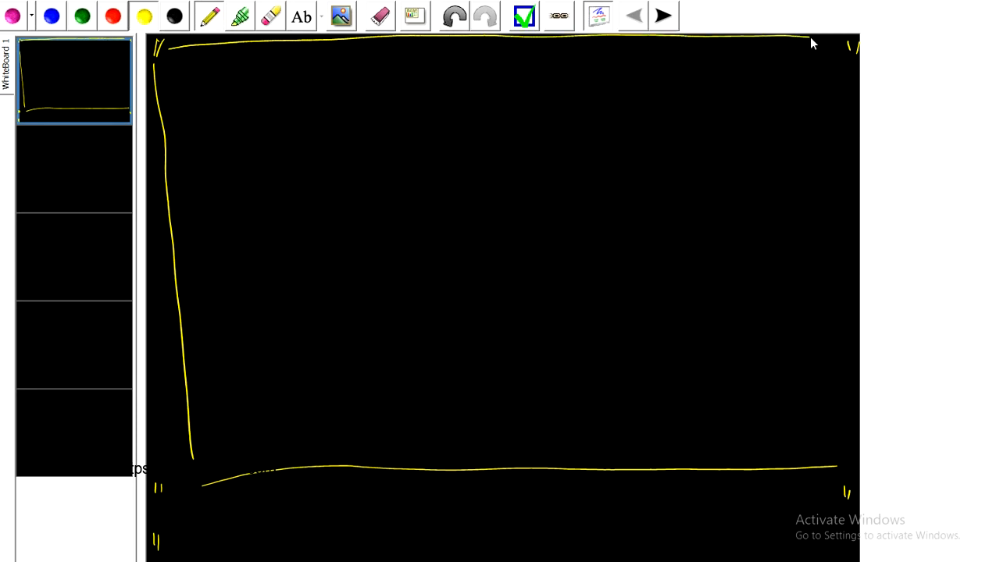
{"action": "left_click_drag", "start_coordinate": [840, 47], "coordinate": [838, 461]}
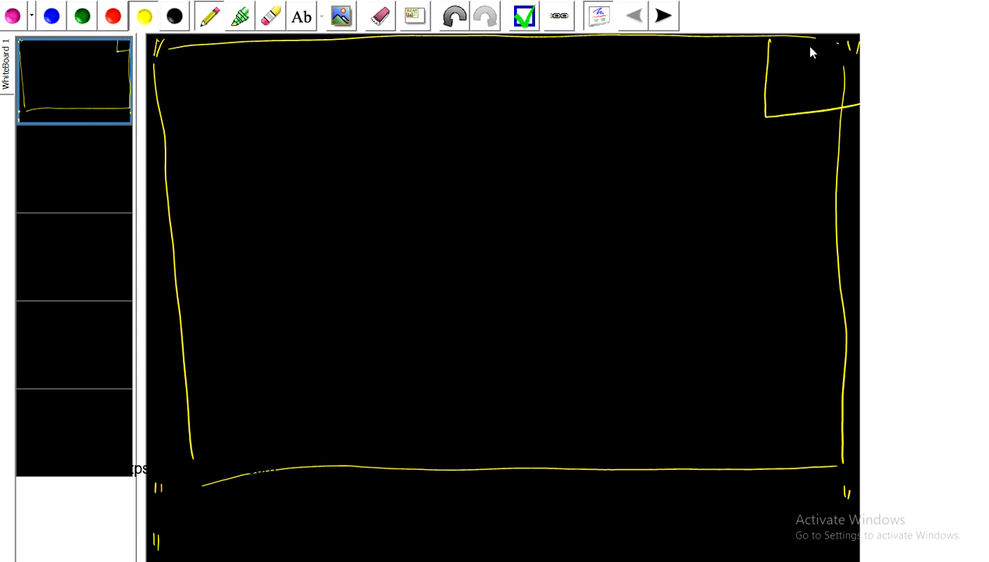
{"action": "left_click_drag", "start_coordinate": [777, 63], "coordinate": [801, 62]}
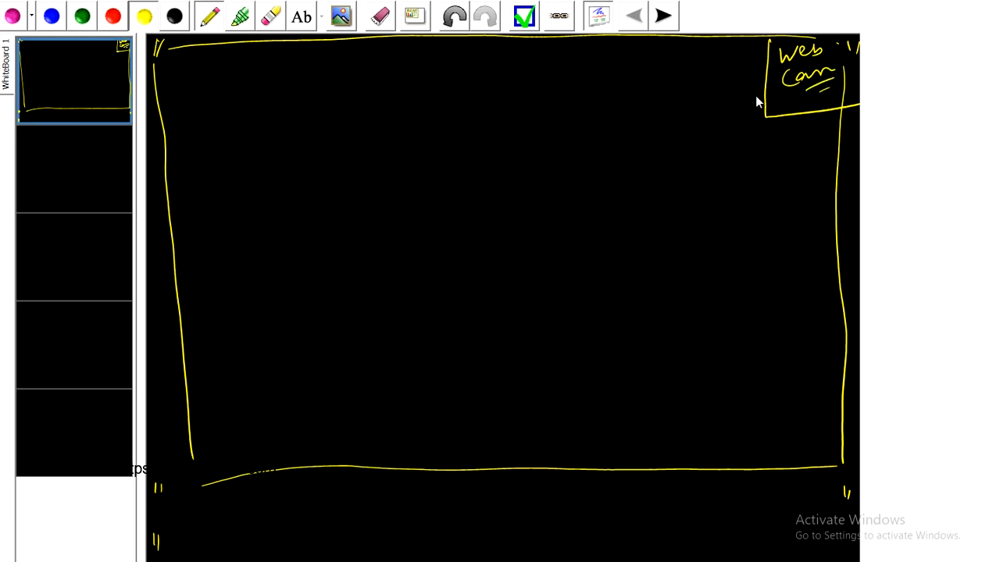
{"action": "mouse_move", "coordinate": [806, 104]}
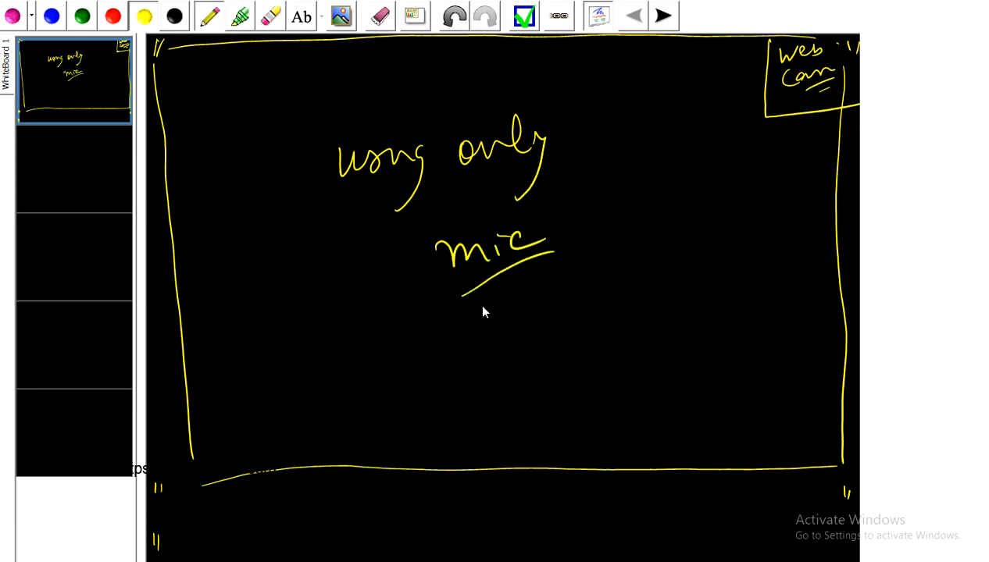
Add a second yellow underline beneath 'mic'
{"action": "left_click_drag", "start_coordinate": [473, 301], "coordinate": [546, 272]}
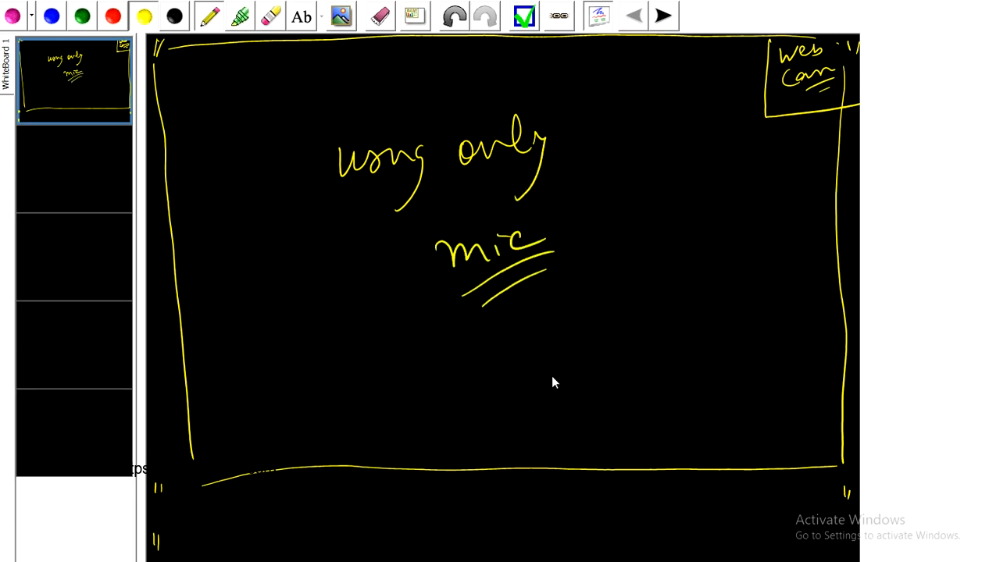
{"action": "mouse_move", "coordinate": [985, 5]}
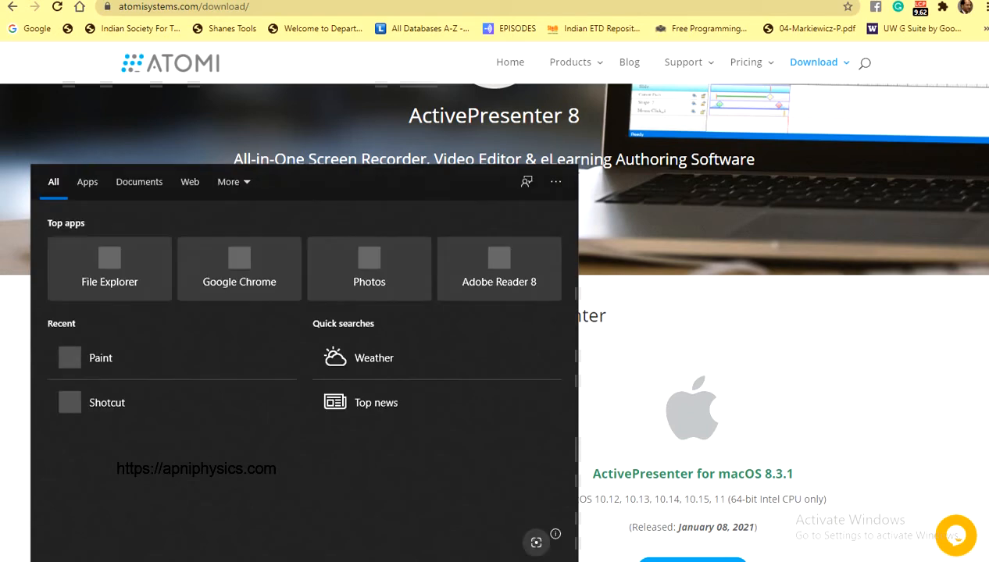
Search the Start menu for 'one' to find OneNote 2013
{"action": "type", "text": "one"}
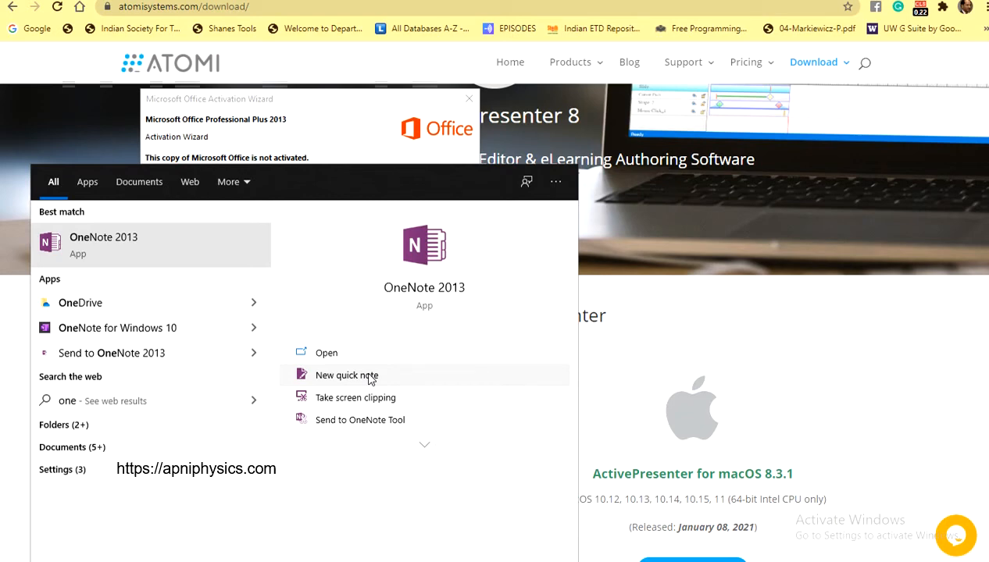
{"action": "mouse_move", "coordinate": [438, 205]}
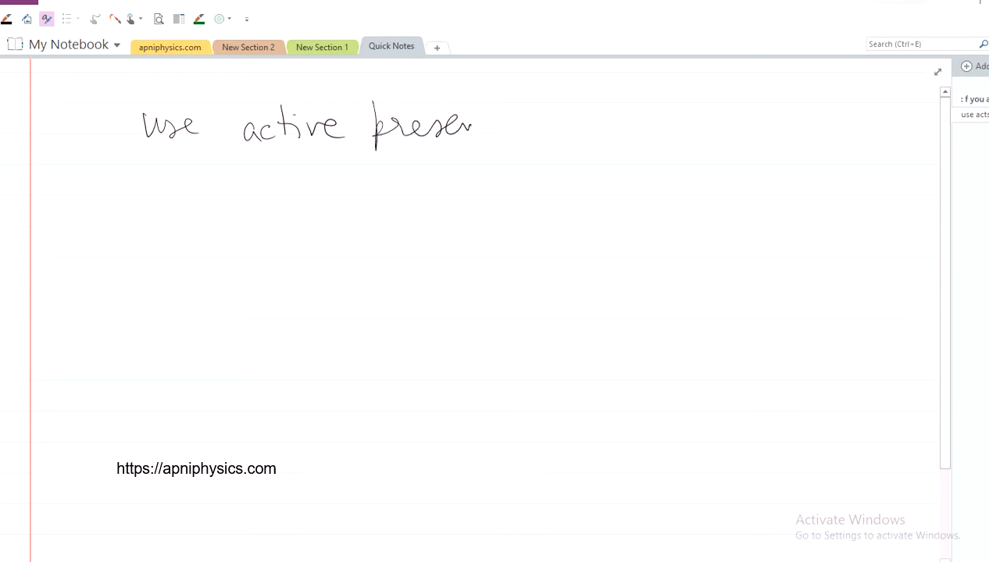
Handwrite 'presenter for your' and then 'videos' on the next line
{"action": "left_click_drag", "start_coordinate": [473, 128], "coordinate": [531, 129]}
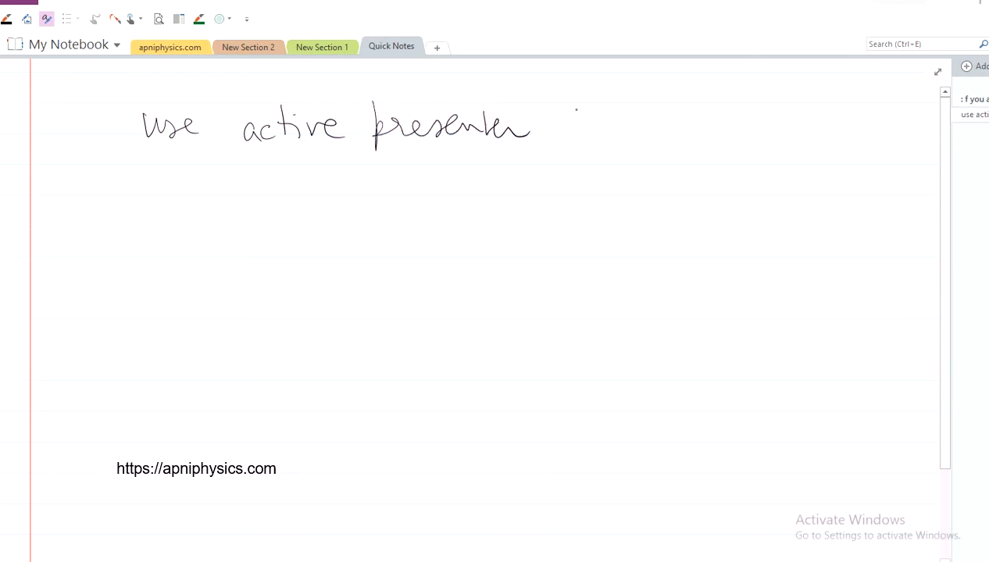
{"action": "left_click_drag", "start_coordinate": [554, 125], "coordinate": [602, 156]}
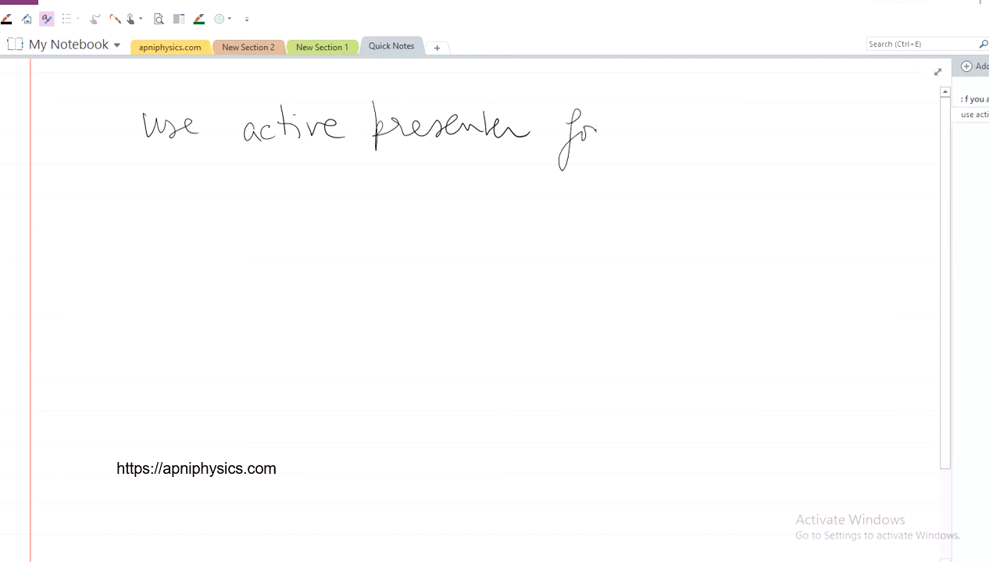
{"action": "left_click_drag", "start_coordinate": [617, 140], "coordinate": [711, 121]}
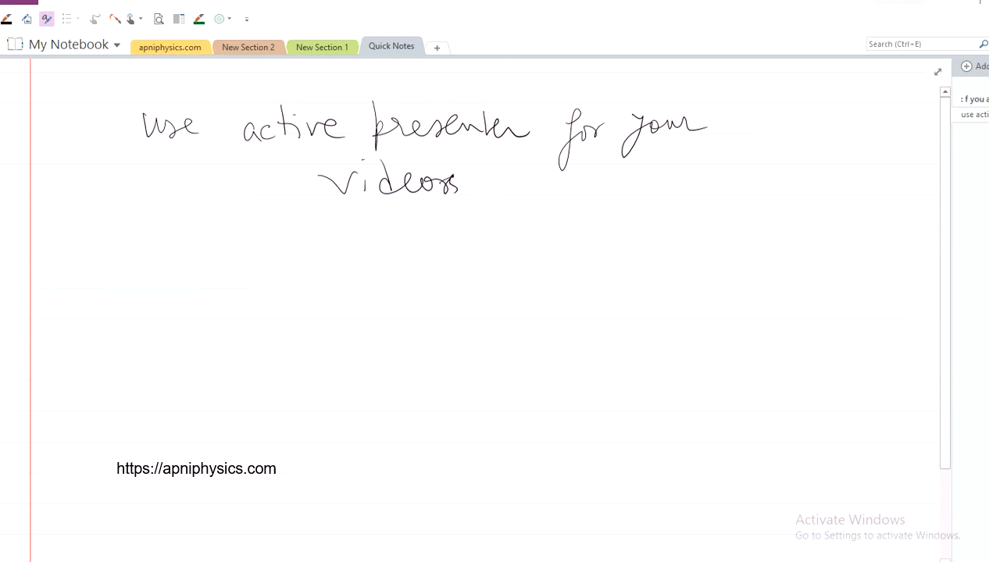
{"action": "left_click_drag", "start_coordinate": [442, 191], "coordinate": [484, 184]}
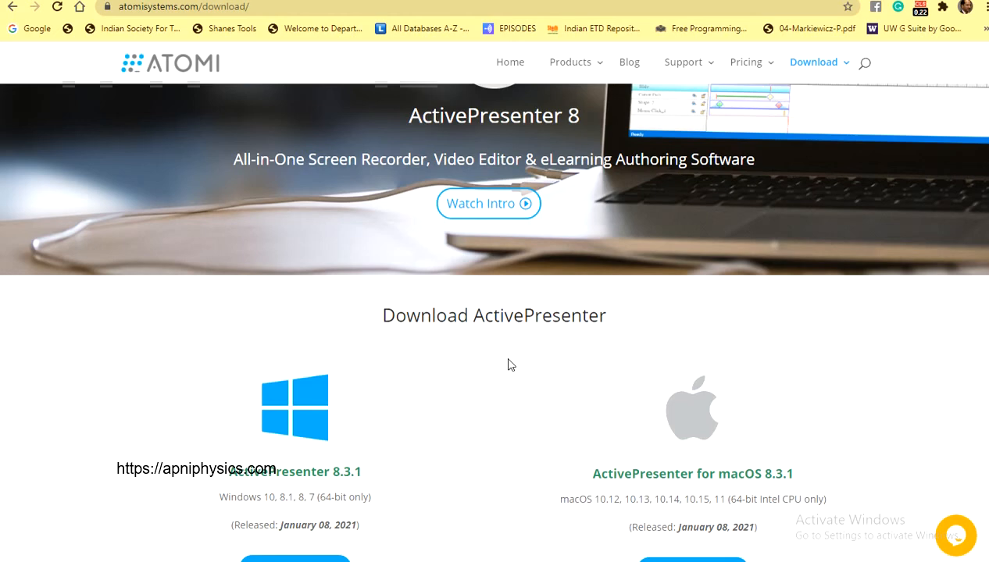
{"action": "mouse_move", "coordinate": [137, 29]}
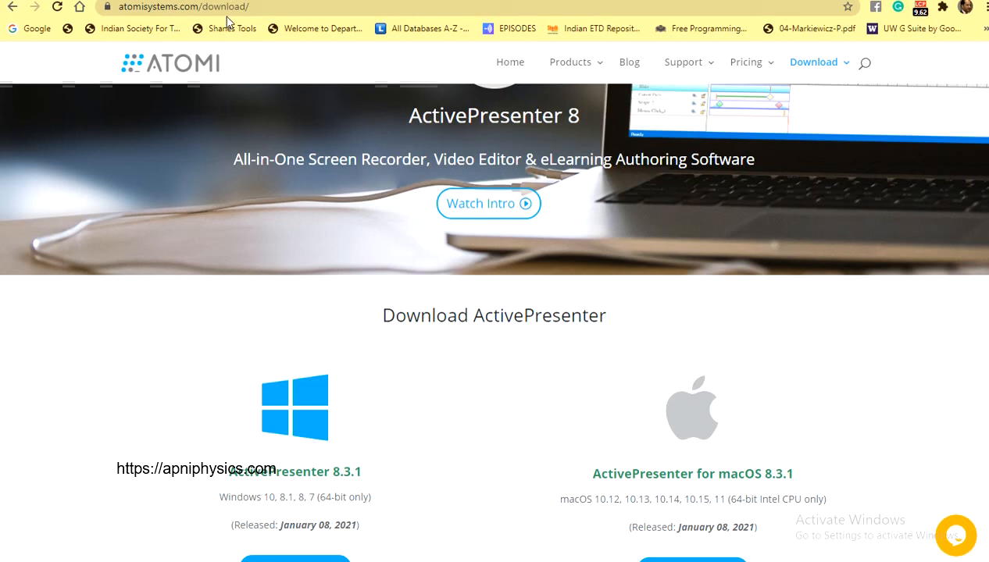
Scroll down to the 8.3.1 Windows and macOS download buttons
{"action": "scroll", "scroll_direction": "down", "scroll_amount": 3}
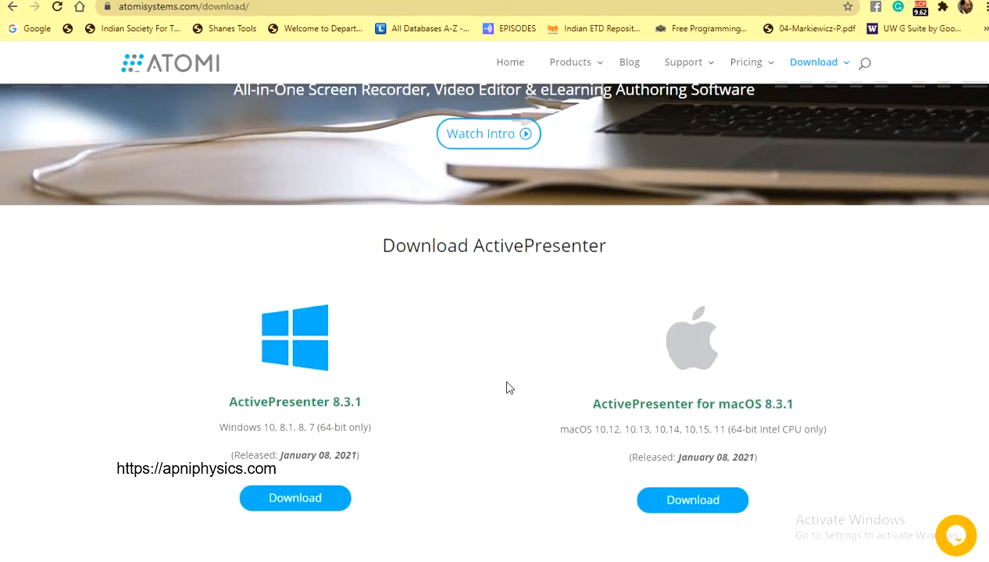
{"action": "mouse_move", "coordinate": [543, 428]}
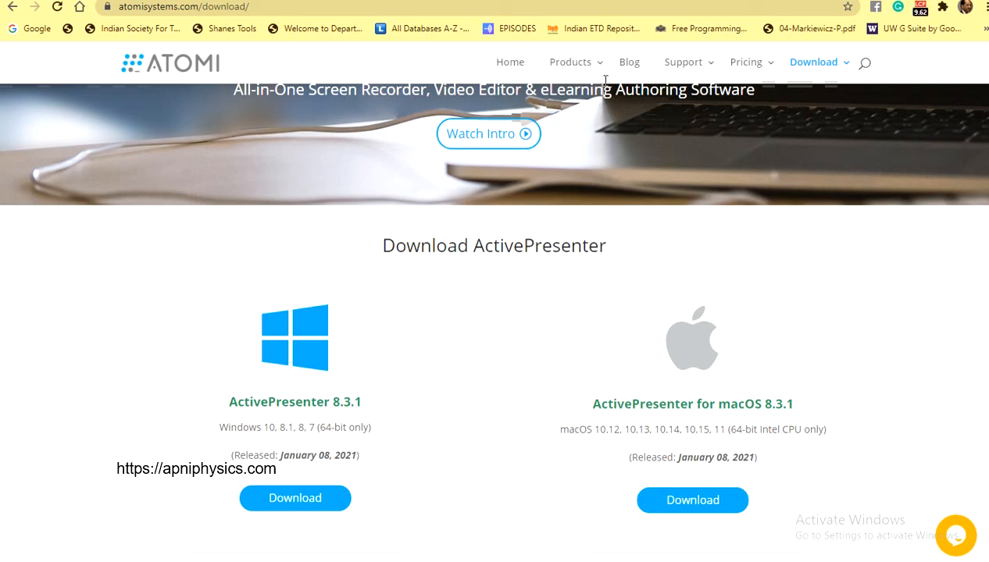
{"action": "mouse_move", "coordinate": [636, 360]}
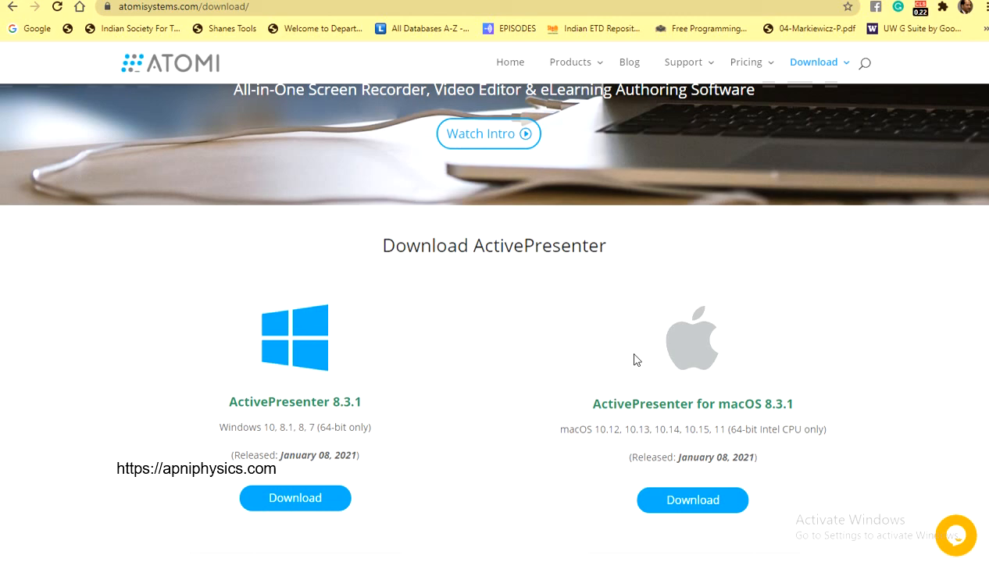
{"action": "mouse_move", "coordinate": [526, 506]}
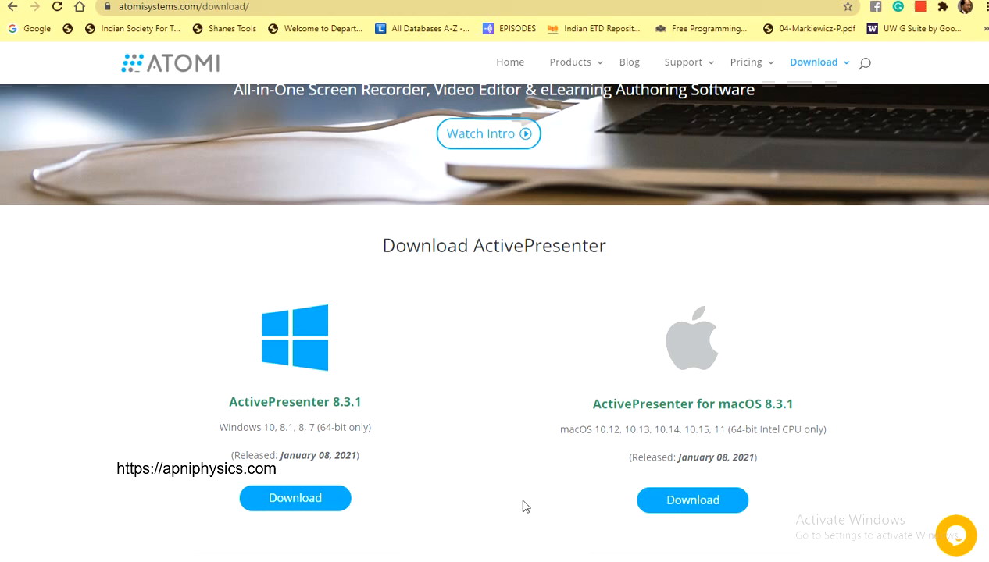